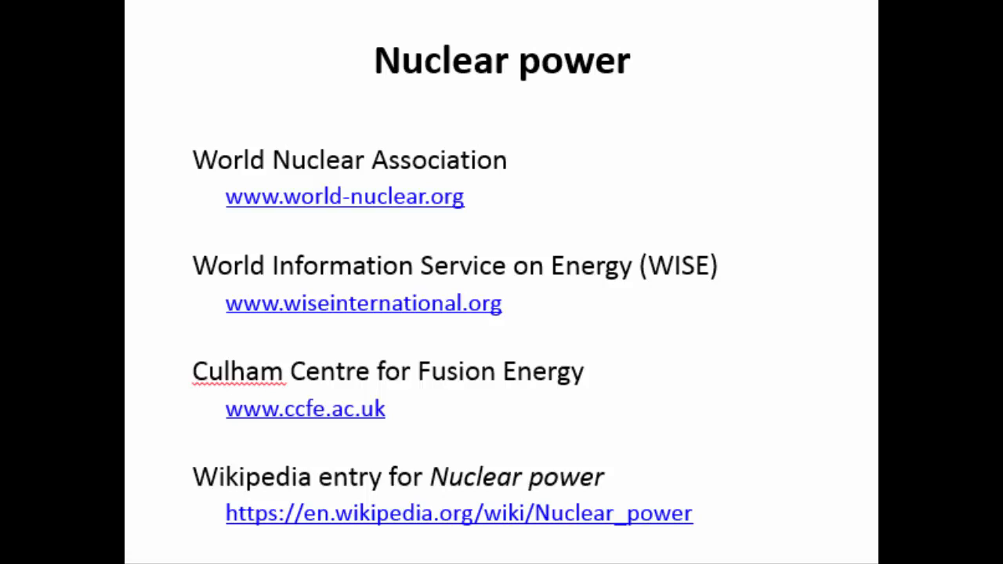
left_click(343, 197)
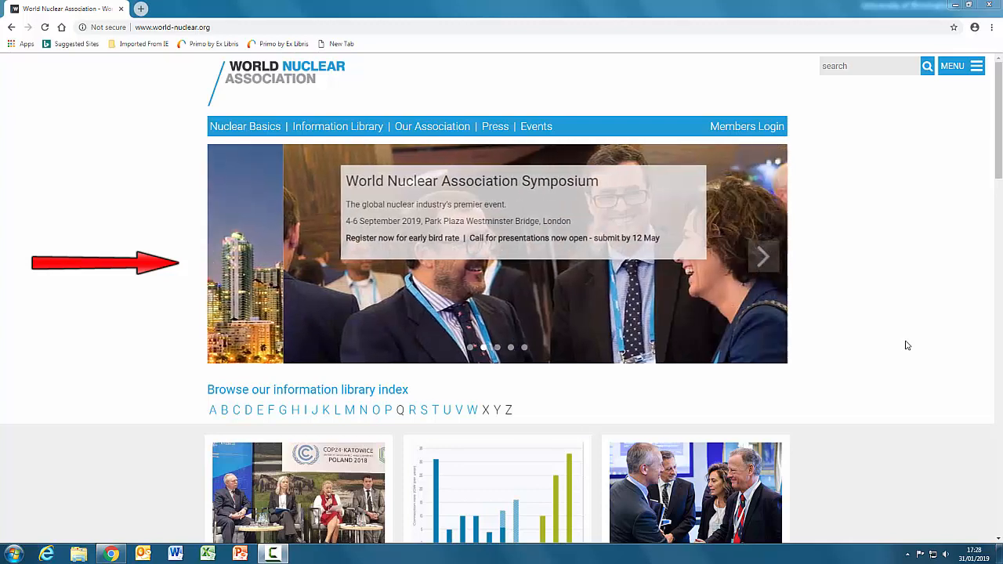
left_click(762, 256)
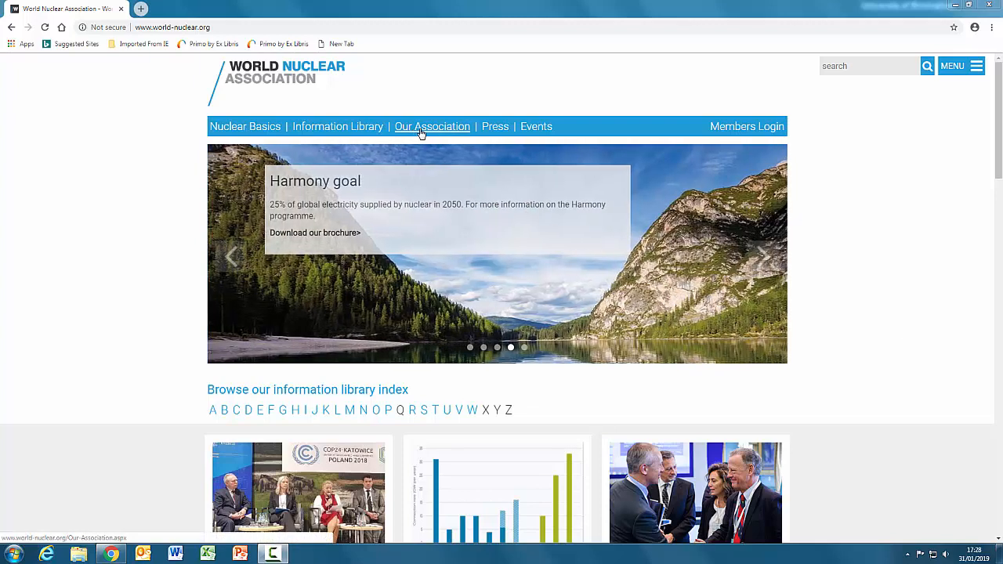
Step: Open Working Groups under Our Association and scroll through that page
left_click(432, 126)
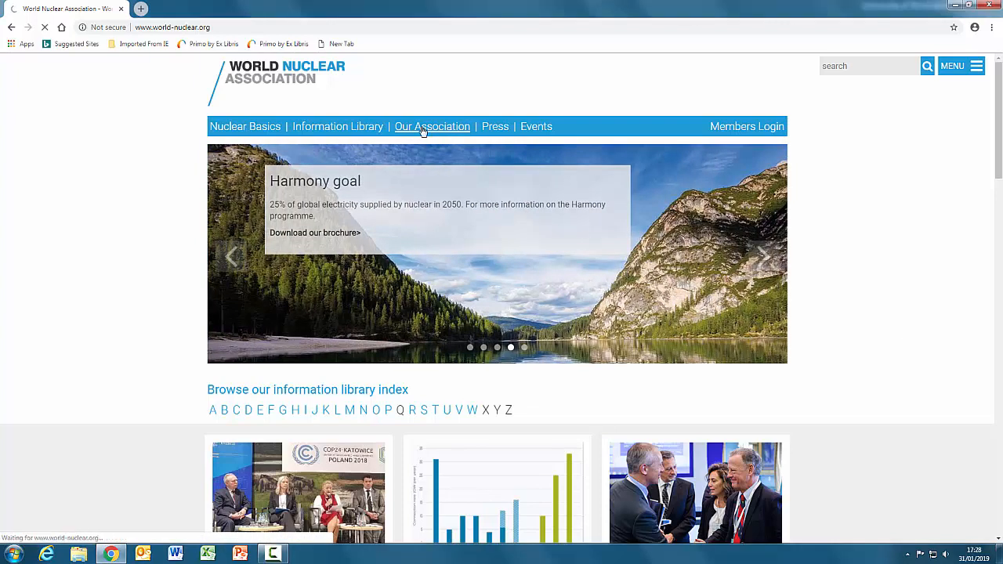
left_click(432, 126)
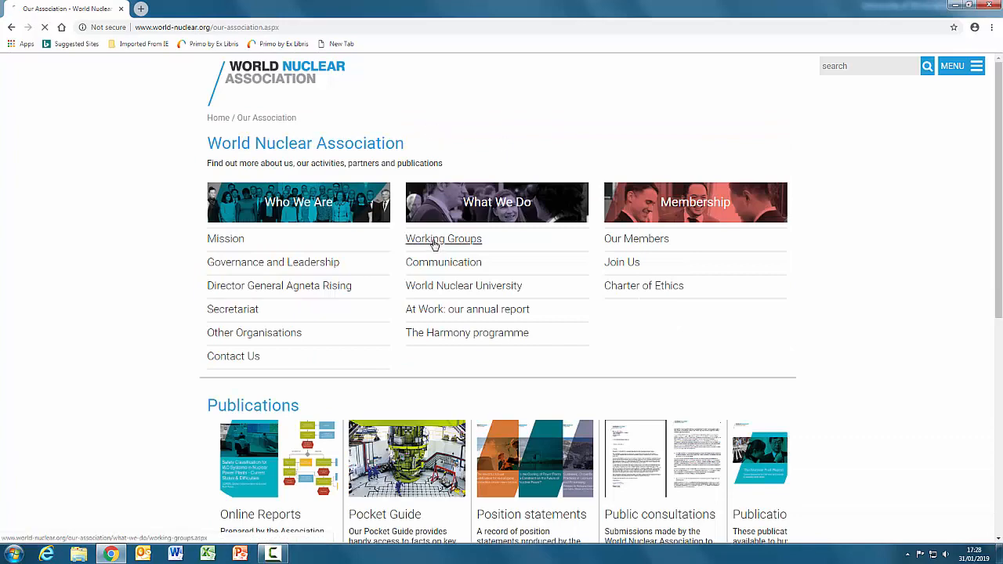
left_click(443, 238)
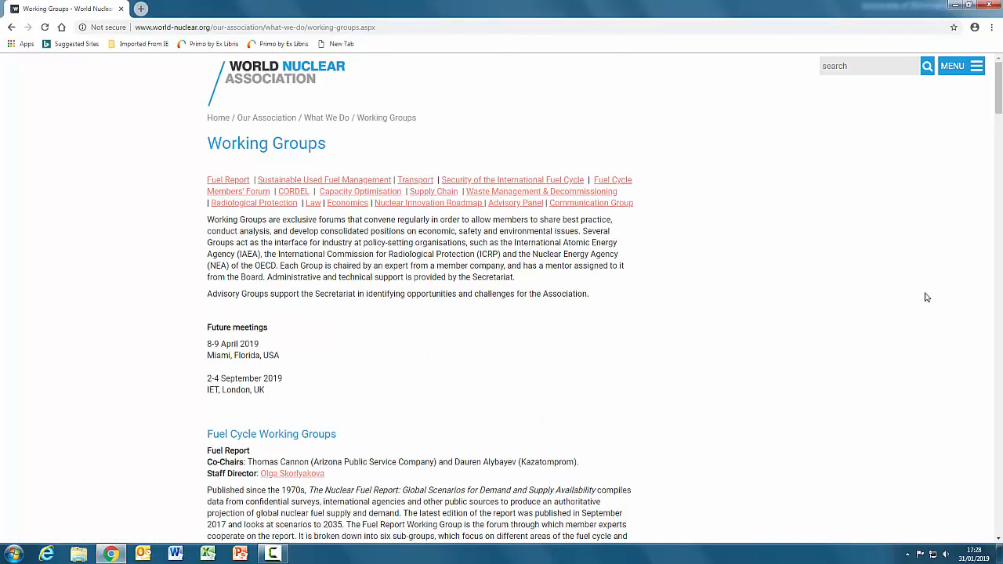
scroll("down", 3)
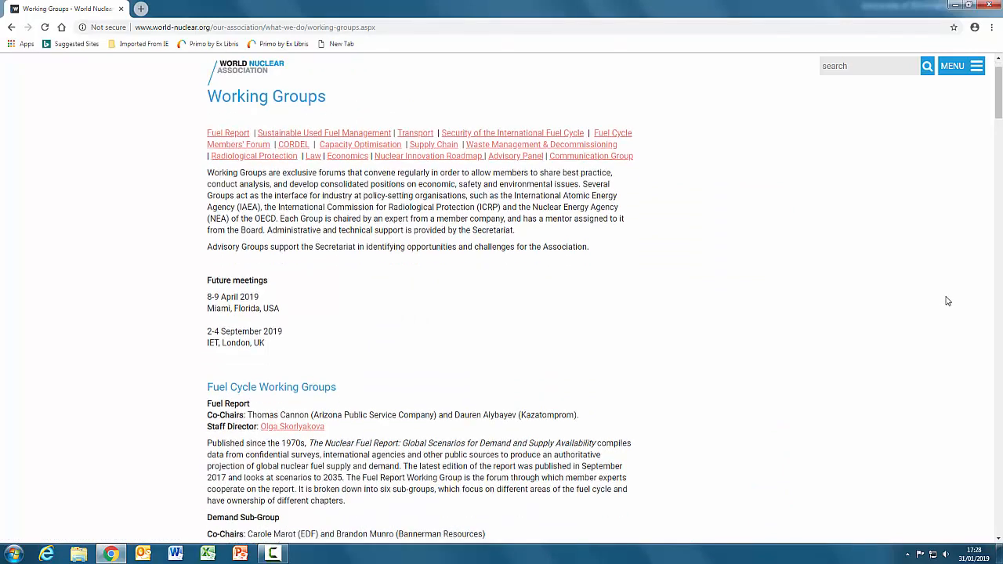
scroll("down", 3)
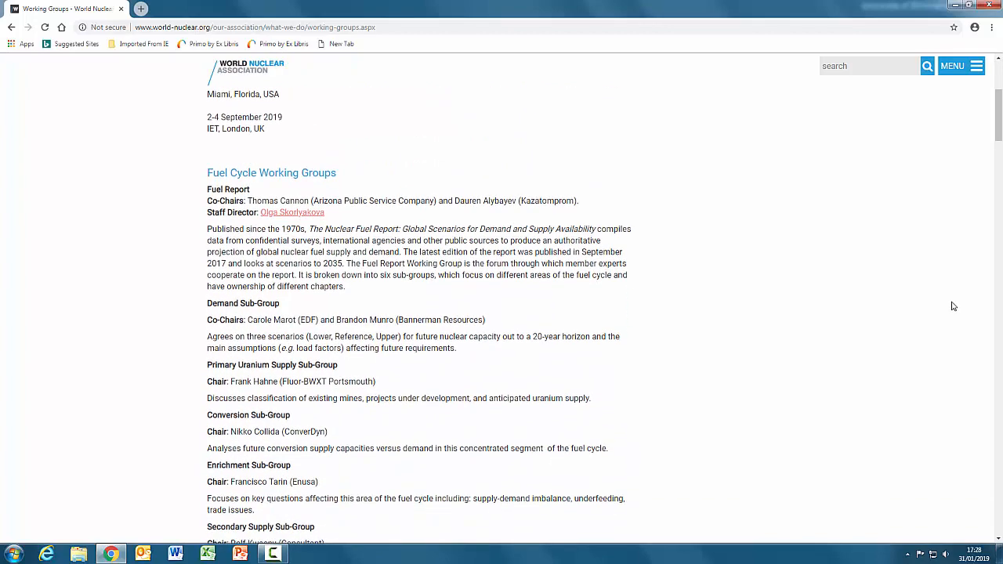
scroll("down", 3)
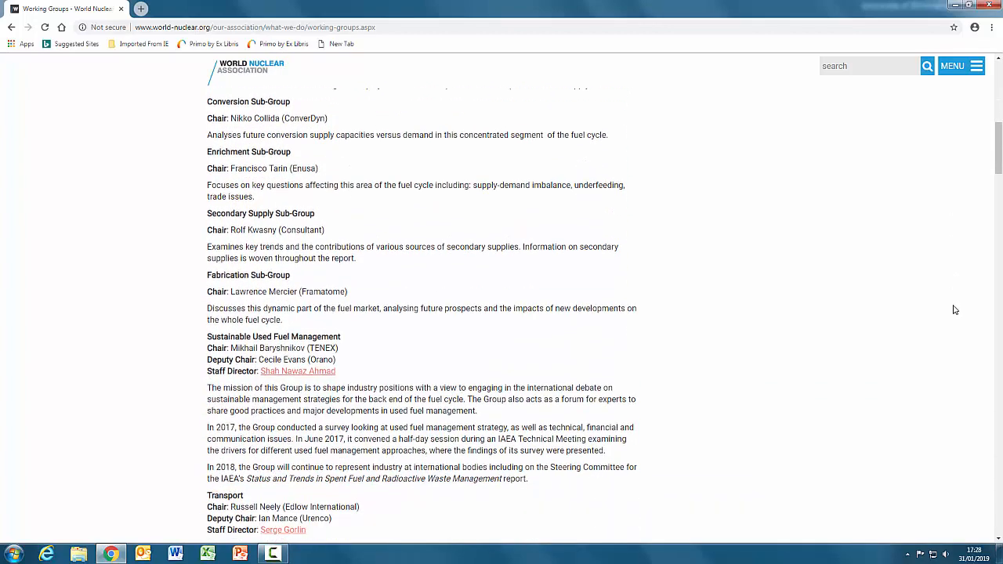
scroll("down", 3)
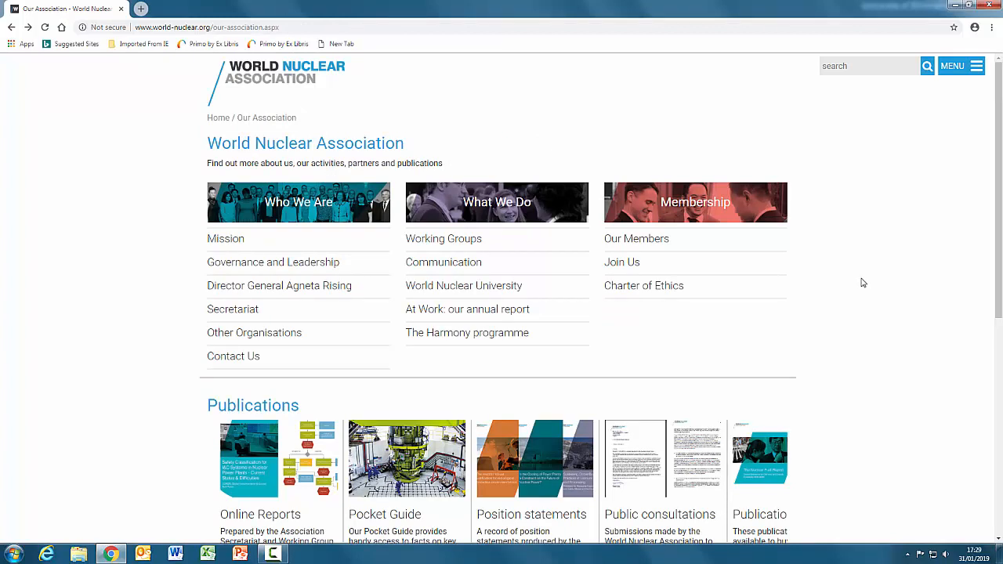
mouse_move(231, 239)
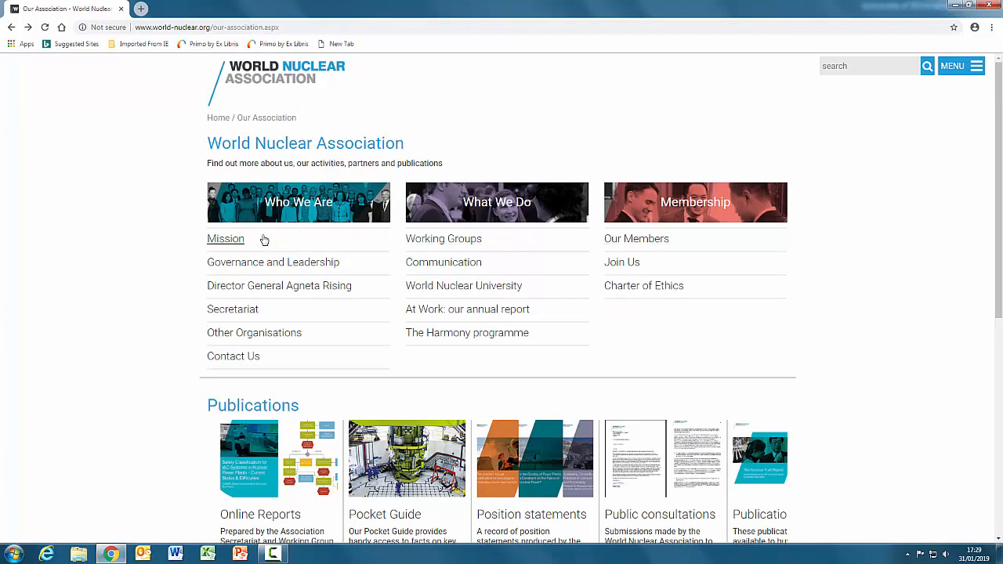
Step: Open the Mission page and highlight 'international ... global nuclear industry' in its statement
left_click(225, 238)
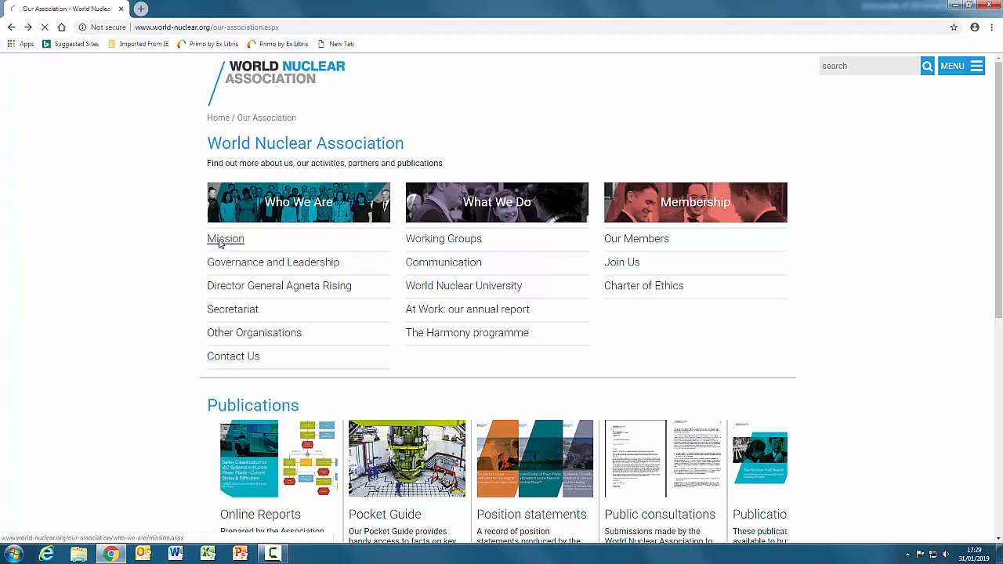
left_click(225, 239)
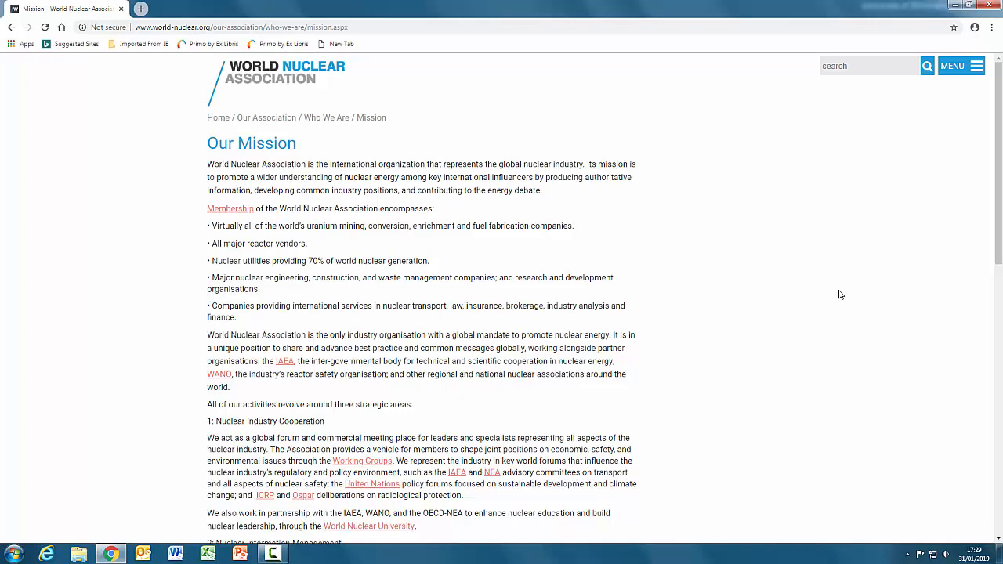
mouse_move(834, 288)
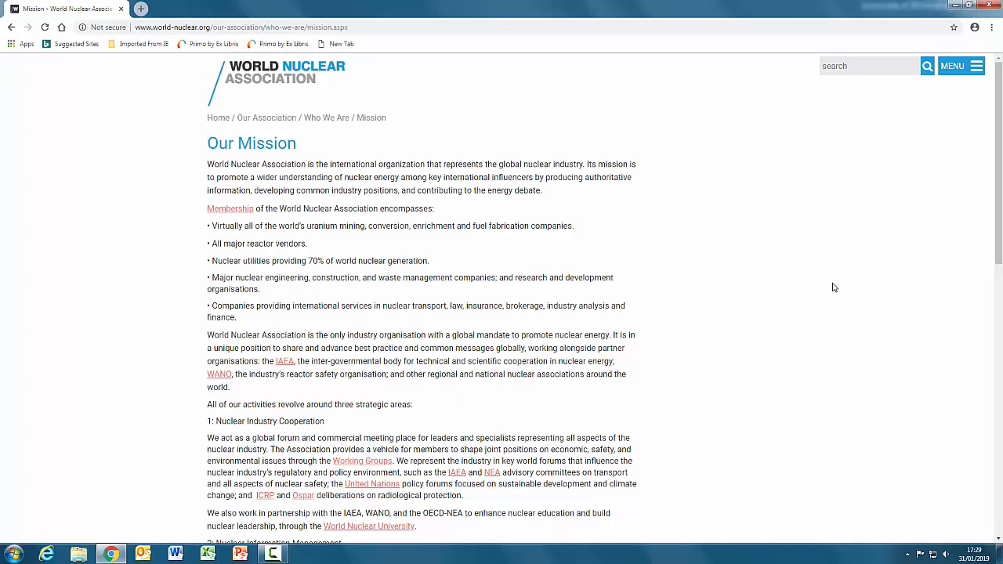
mouse_move(323, 165)
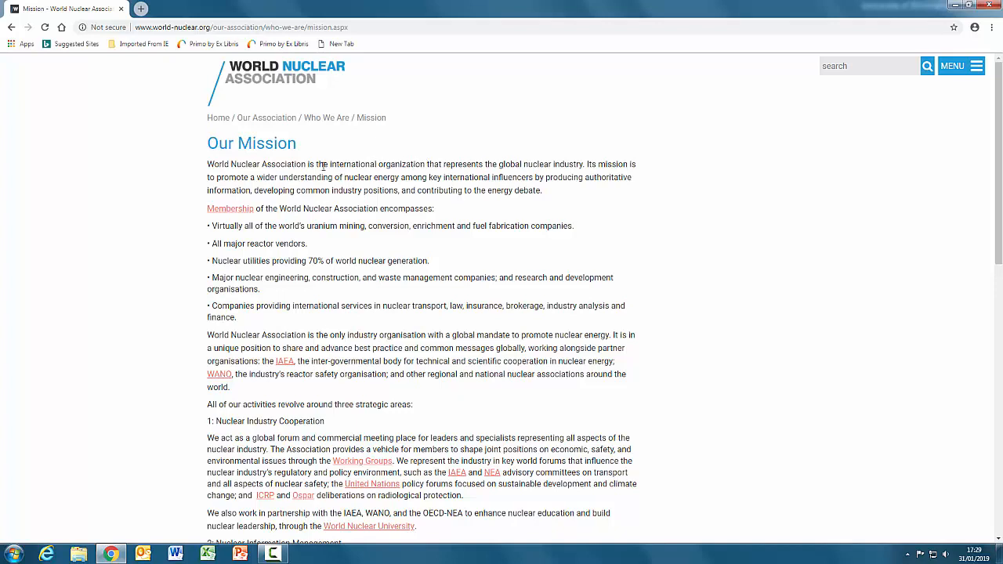
double_click(352, 163)
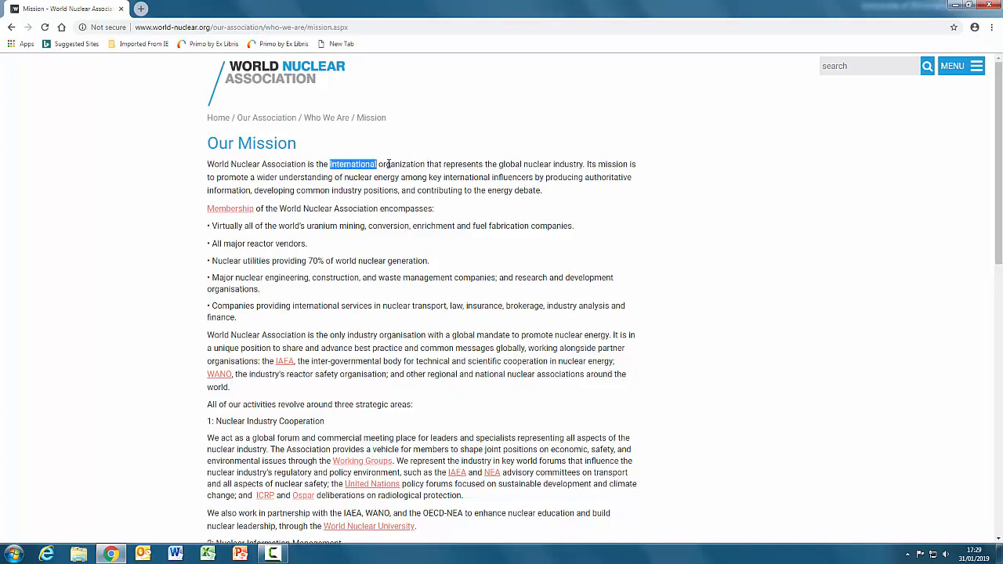
left_click_drag(329, 164, 584, 163)
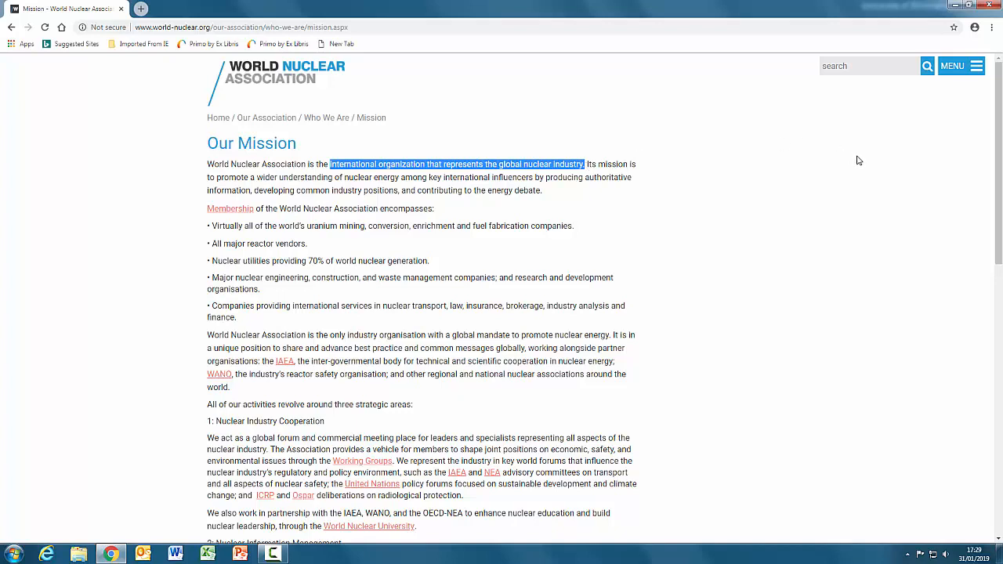
mouse_move(864, 163)
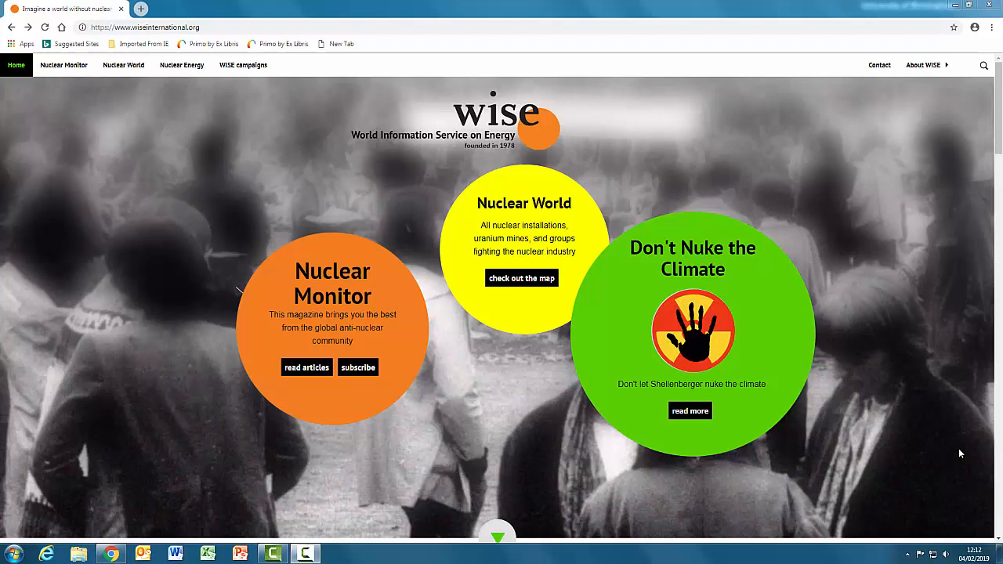
mouse_move(922, 94)
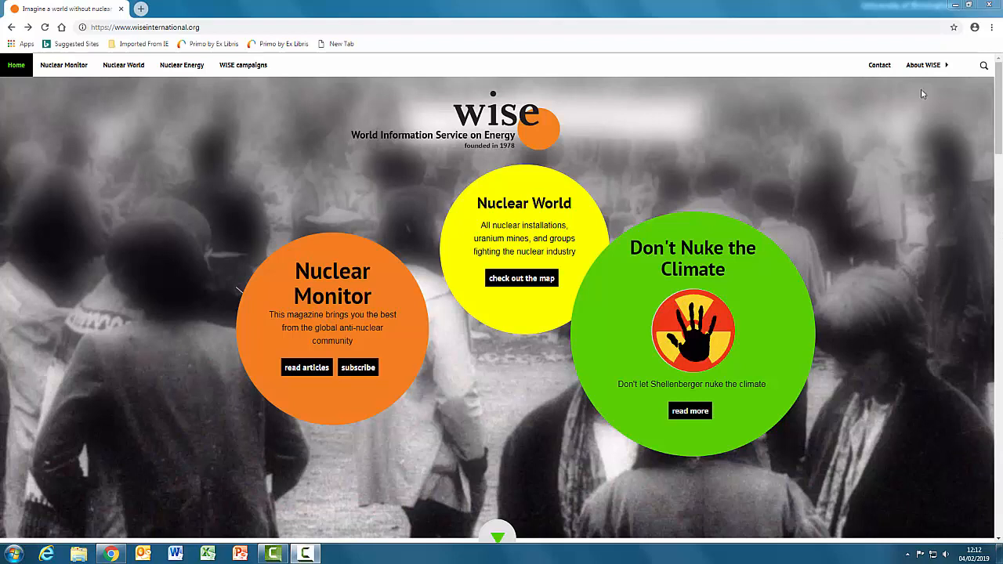
Step: Scroll the WISE homepage past the anti-nuclear map and advance the Virtual March banners
scroll("down", 3)
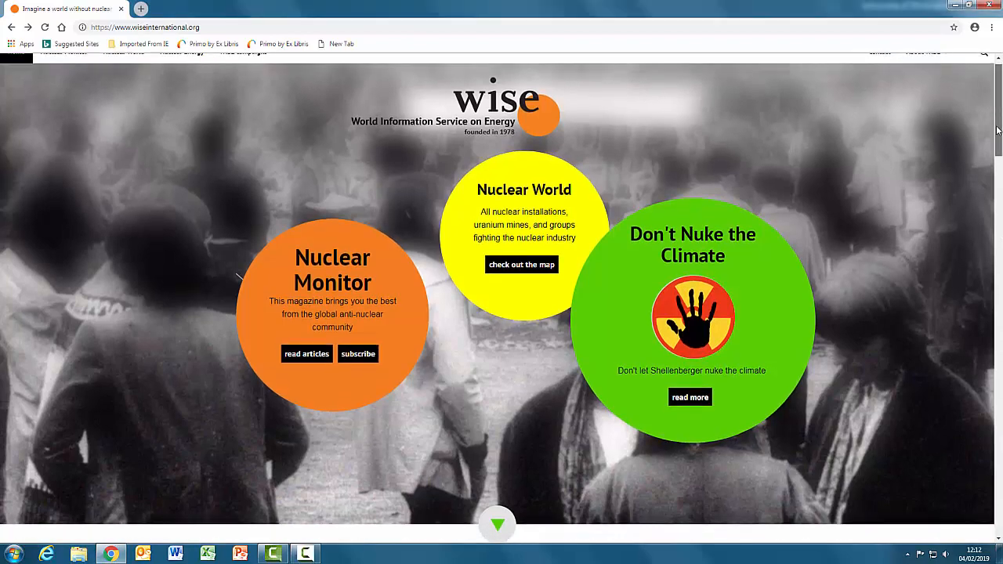
scroll("down", 3)
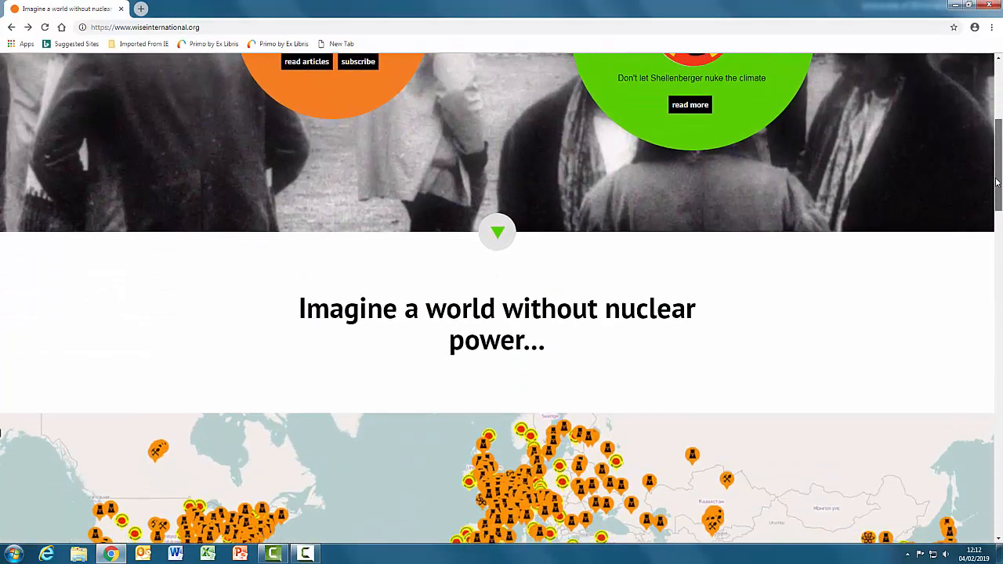
scroll("down", 3)
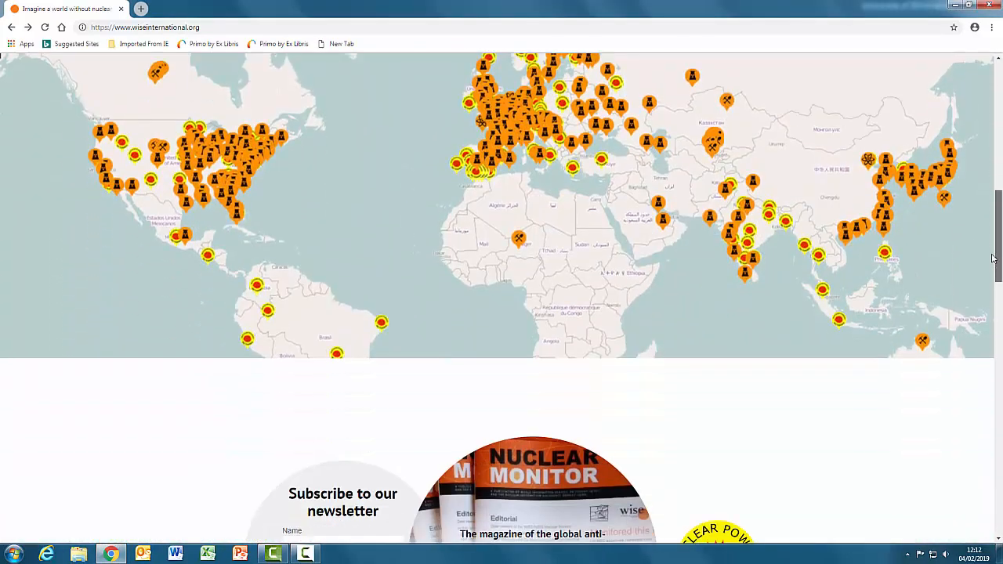
scroll("down", 3)
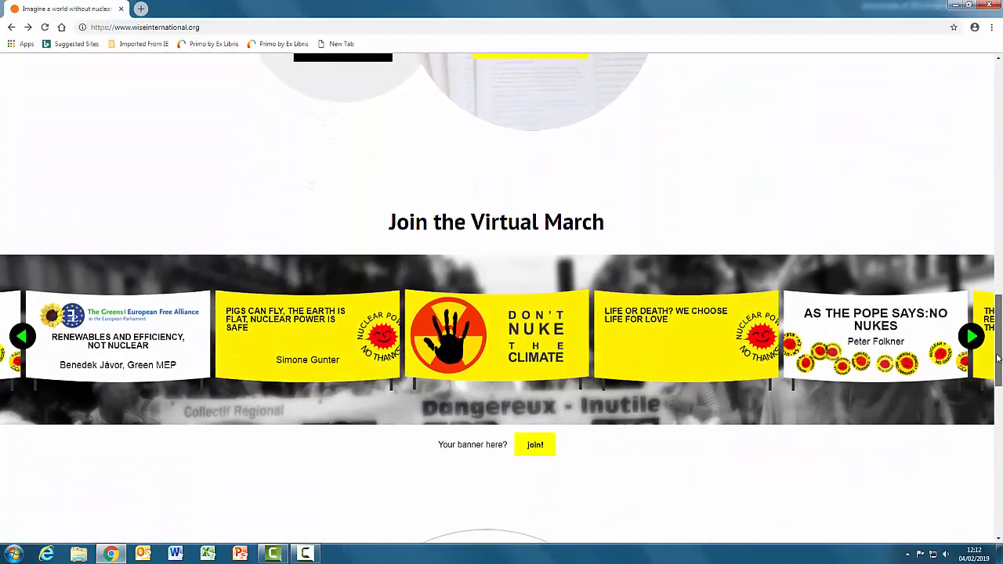
scroll("down", 3)
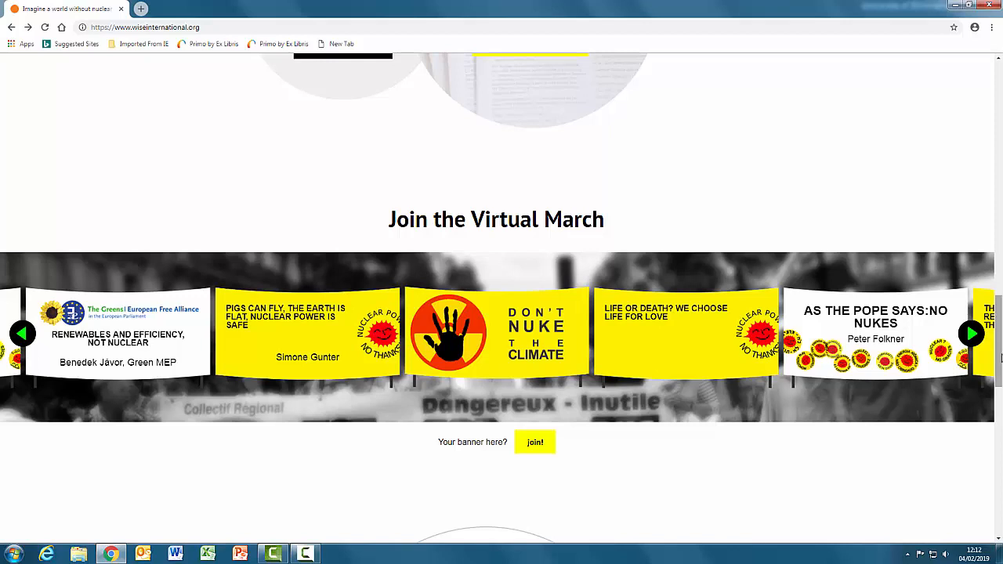
left_click(971, 333)
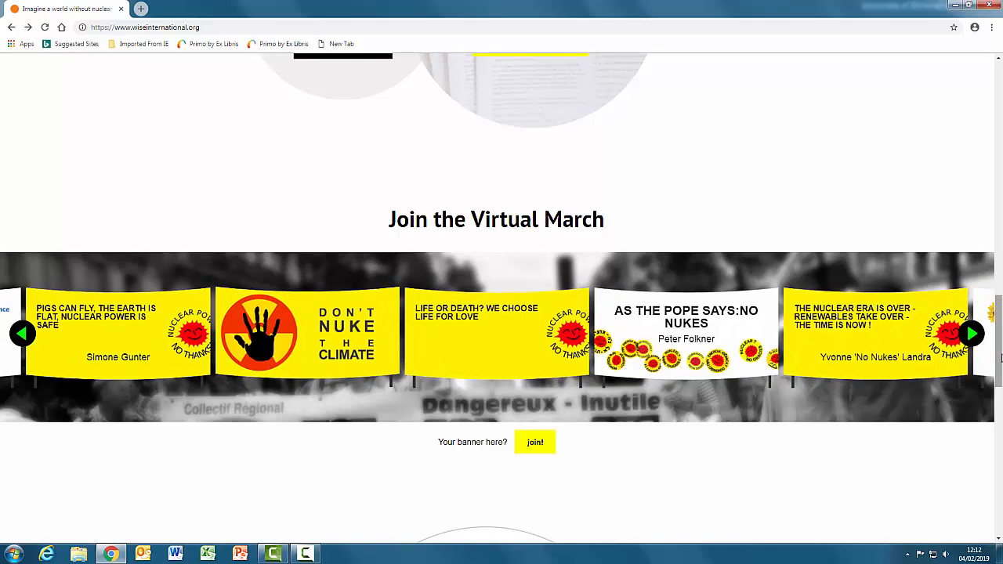
left_click(970, 333)
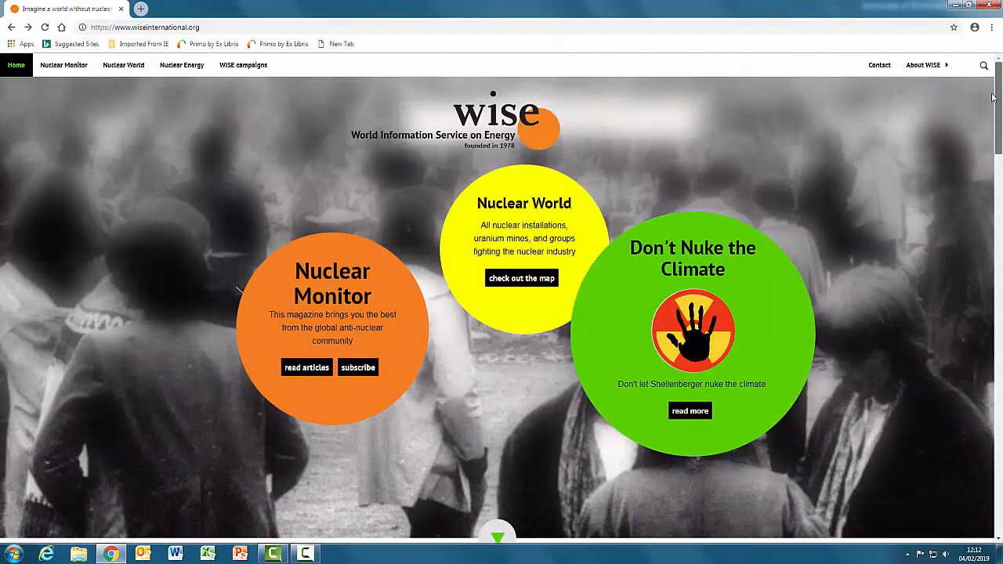
Step: Open Mission from the About WISE menu, then return to the WISE homepage
left_click(923, 65)
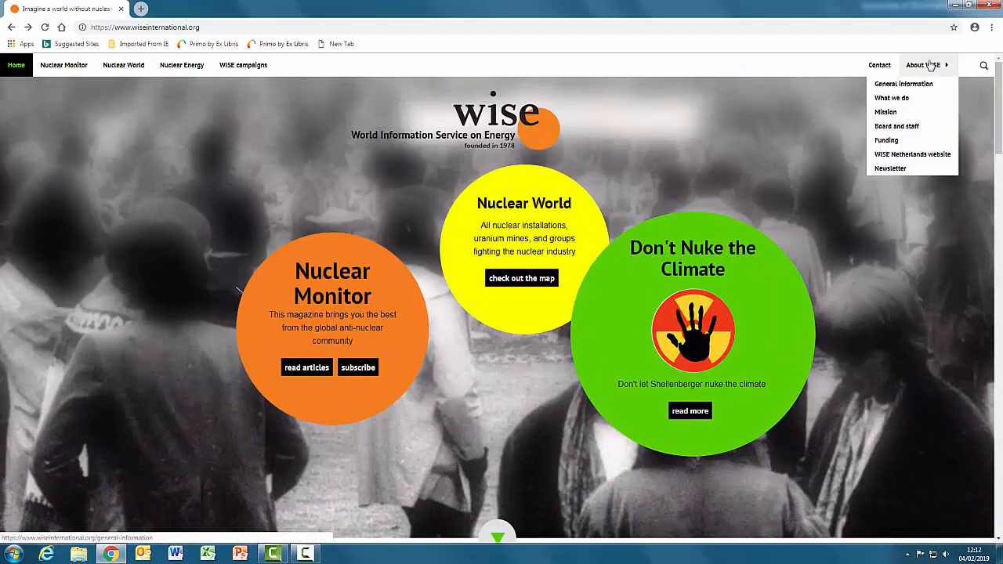
mouse_move(885, 112)
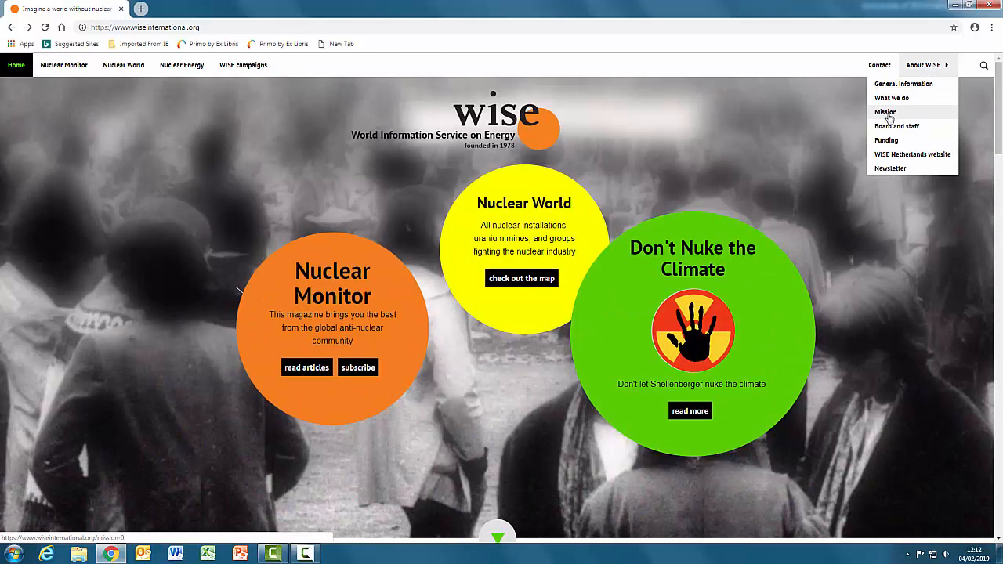
left_click(885, 112)
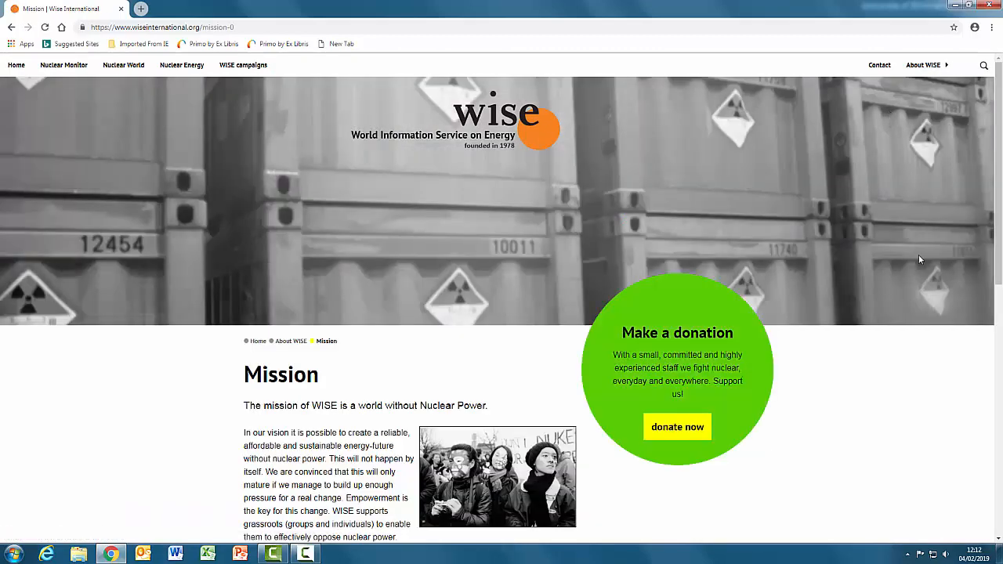
mouse_move(939, 253)
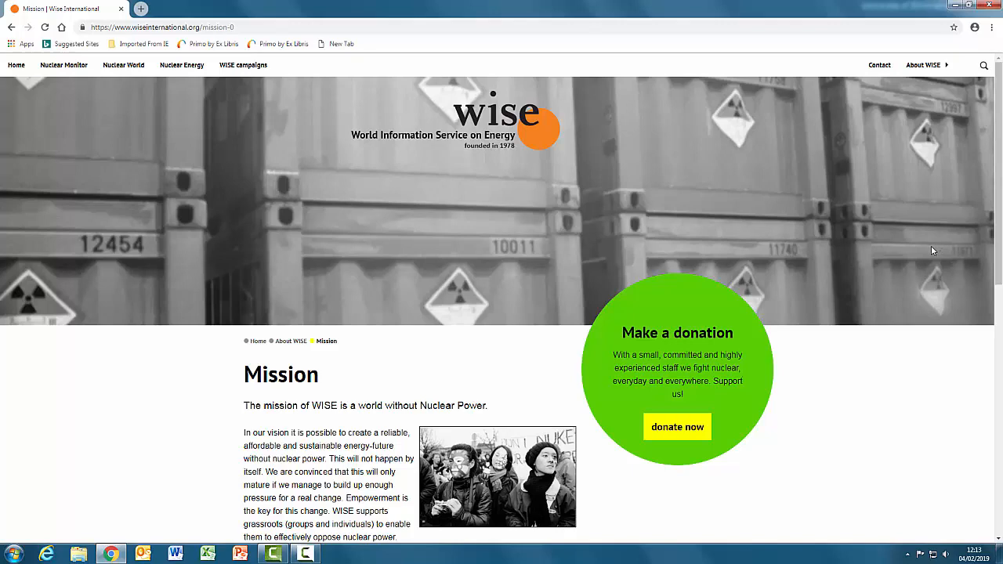
left_click(15, 65)
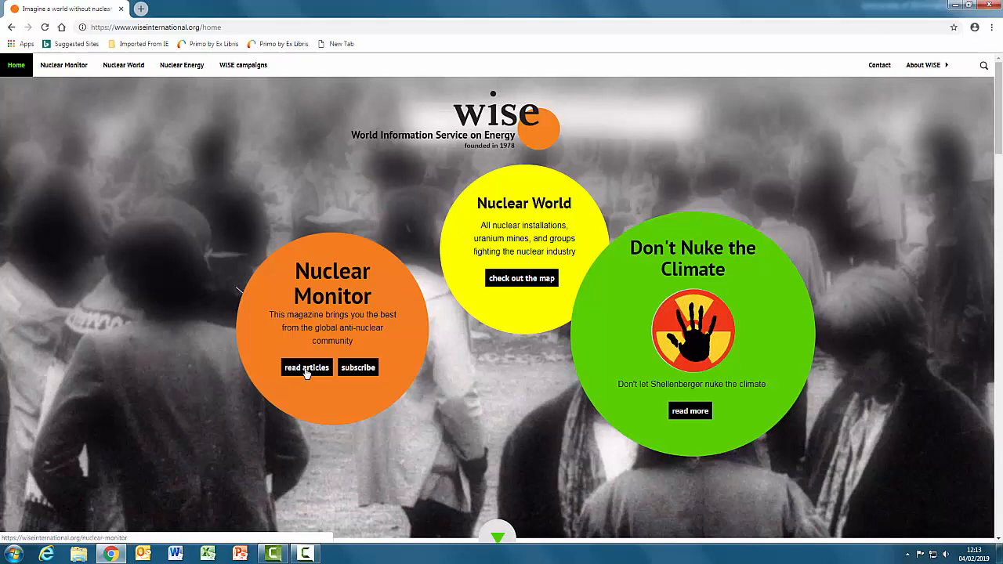
Step: Follow 'read articles' under Nuclear Monitor and scroll to the recent issues list
left_click(306, 368)
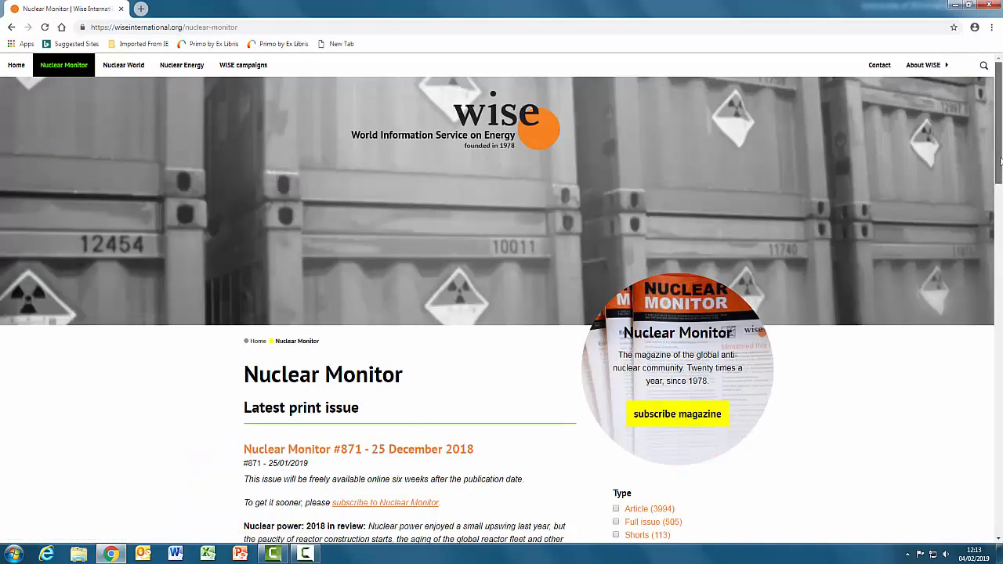
scroll("down", 3)
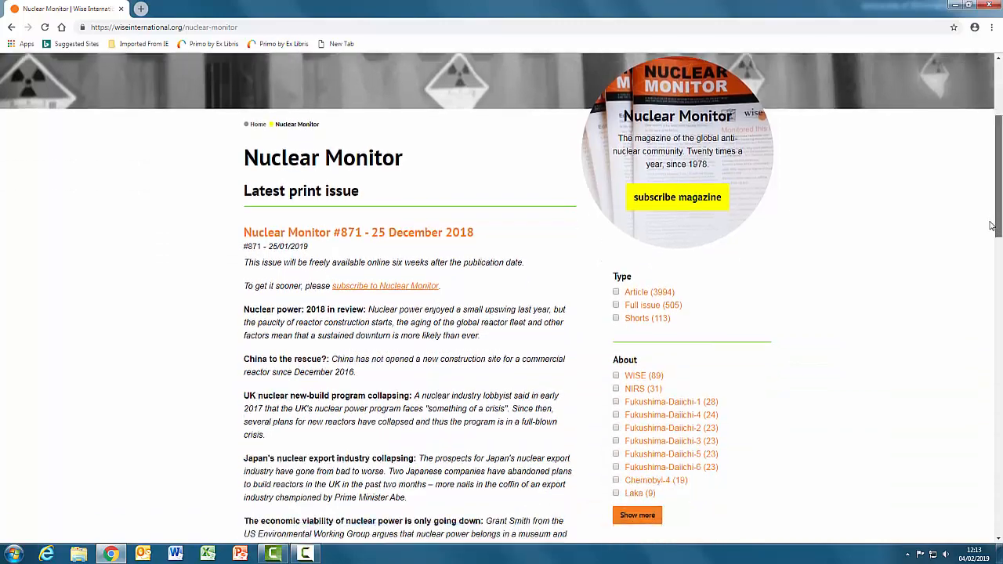
scroll("down", 3)
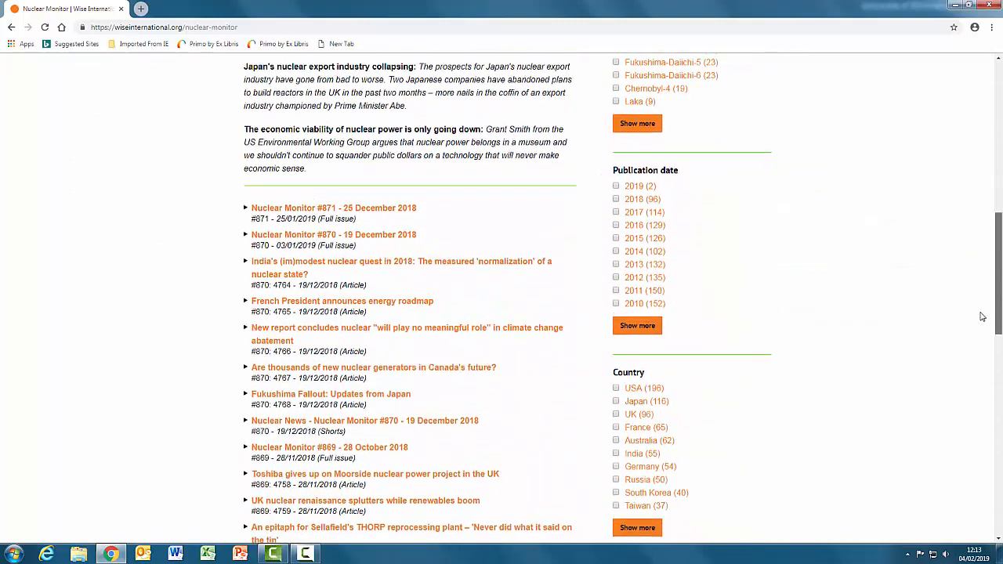
scroll("down", 3)
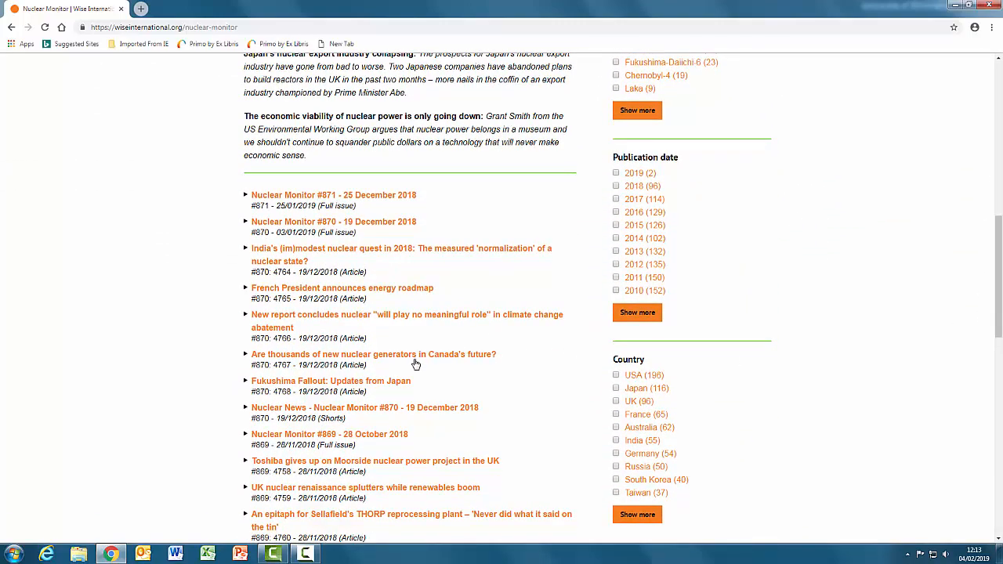
Step: Open 'Are thousands of new nuclear generators in Canada's future?' and scroll to References
left_click(374, 354)
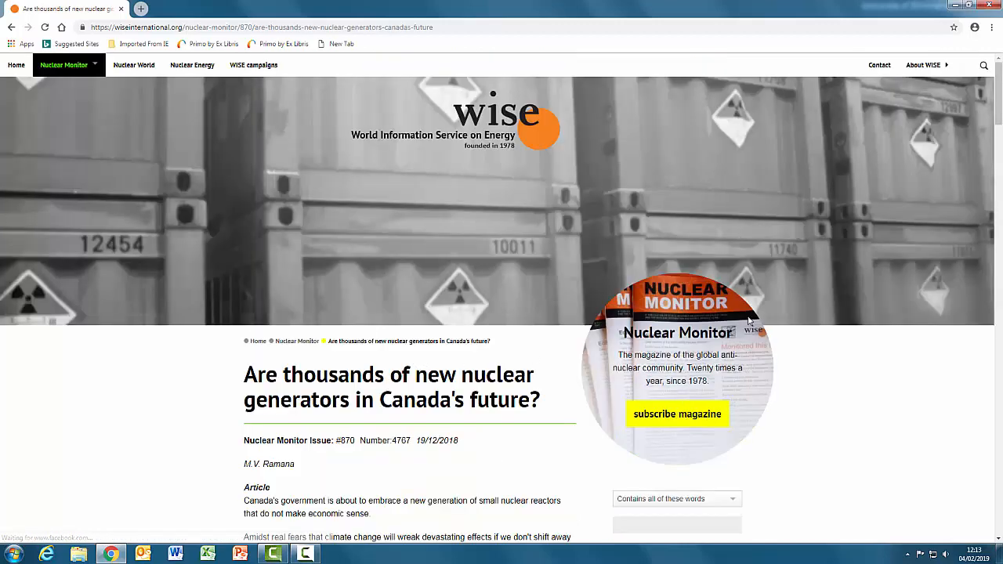
scroll("down", 3)
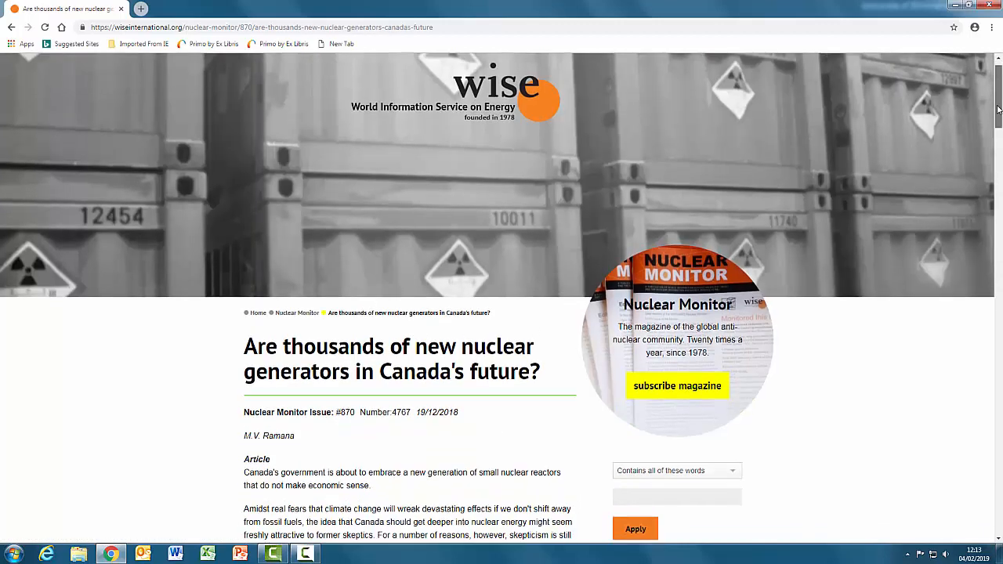
scroll("down", 3)
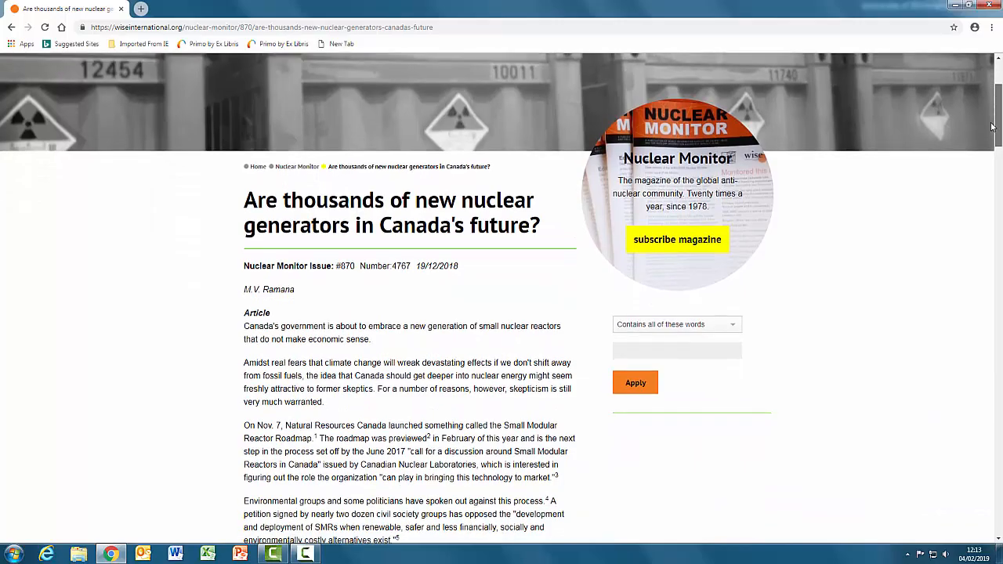
scroll("down", 3)
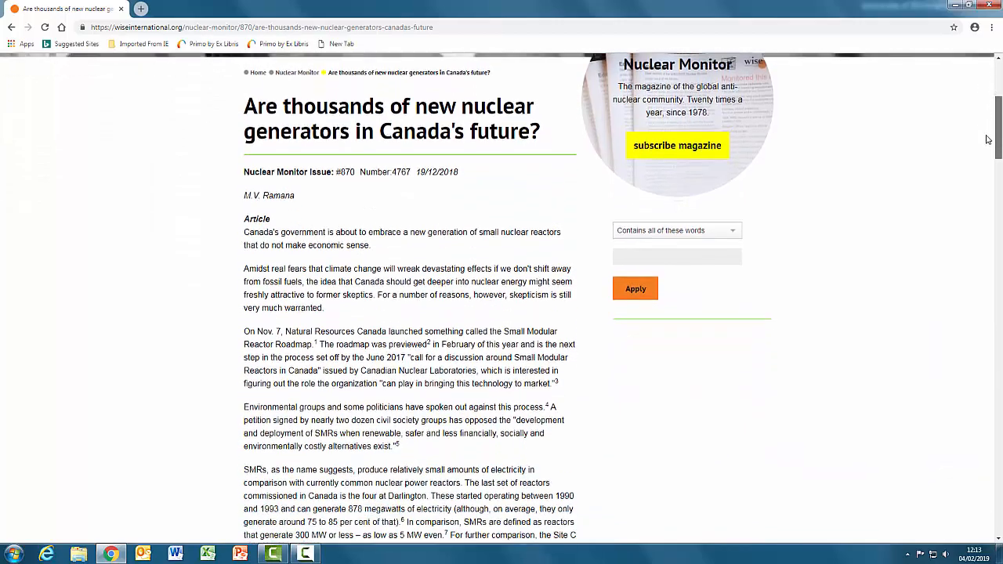
scroll("down", 3)
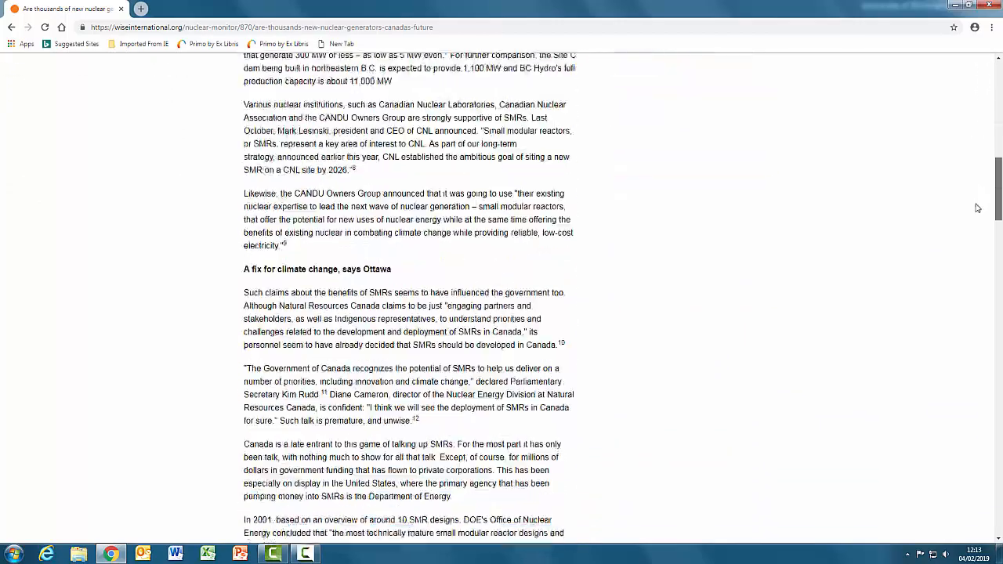
scroll("down", 3)
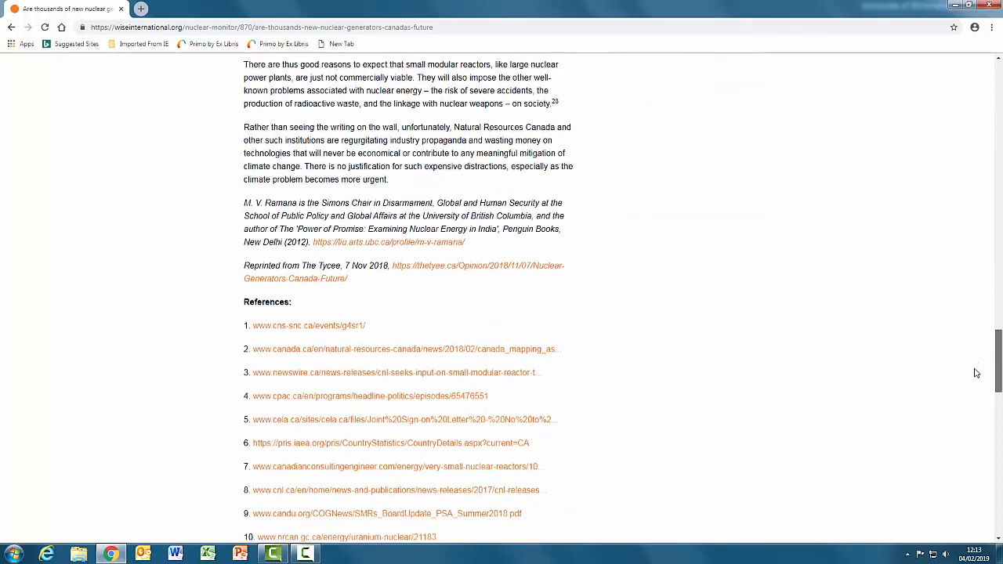
scroll("down", 3)
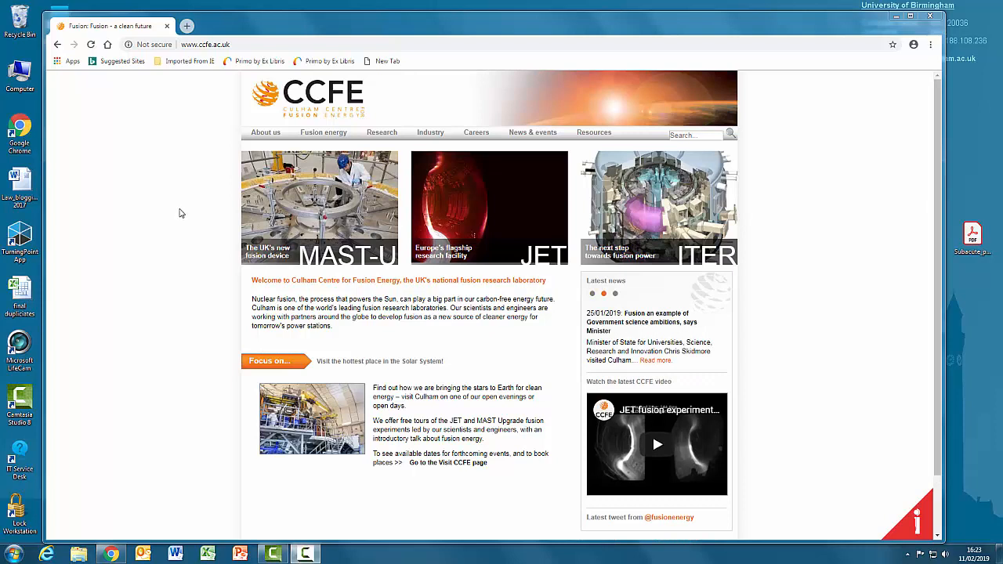
mouse_move(189, 212)
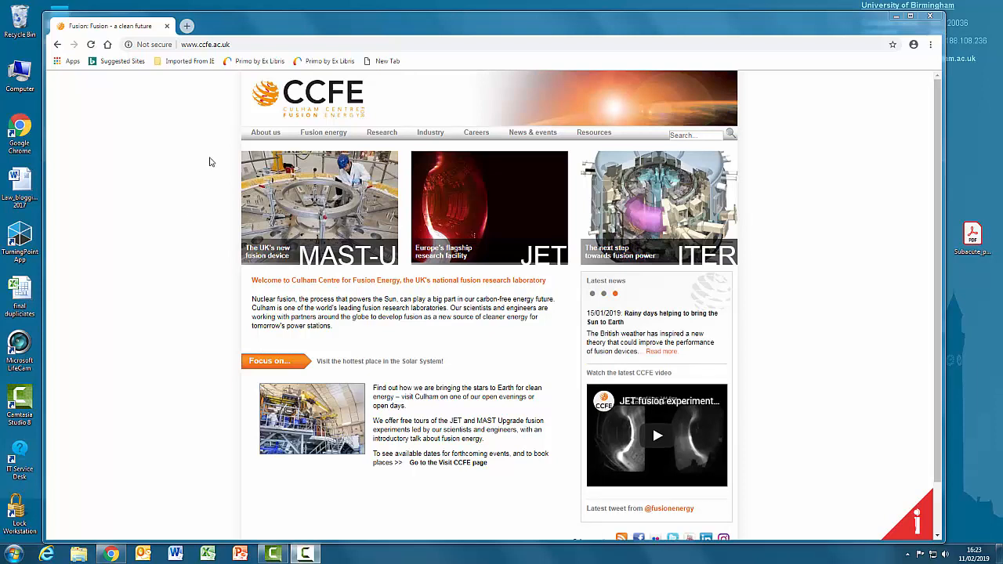
Step: Switch to the ccfe.ac.uk tab showing the Culham Centre for Fusion Energy
left_click(206, 44)
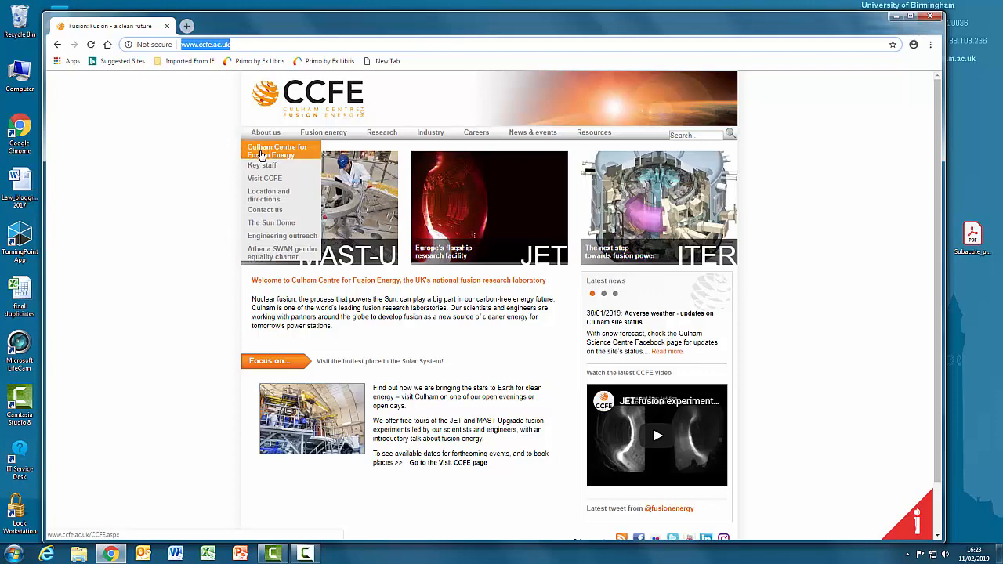
Step: Open About us > Culham Centre for Fusion Energy and highlight the UKAEA ownership sentence
left_click(277, 151)
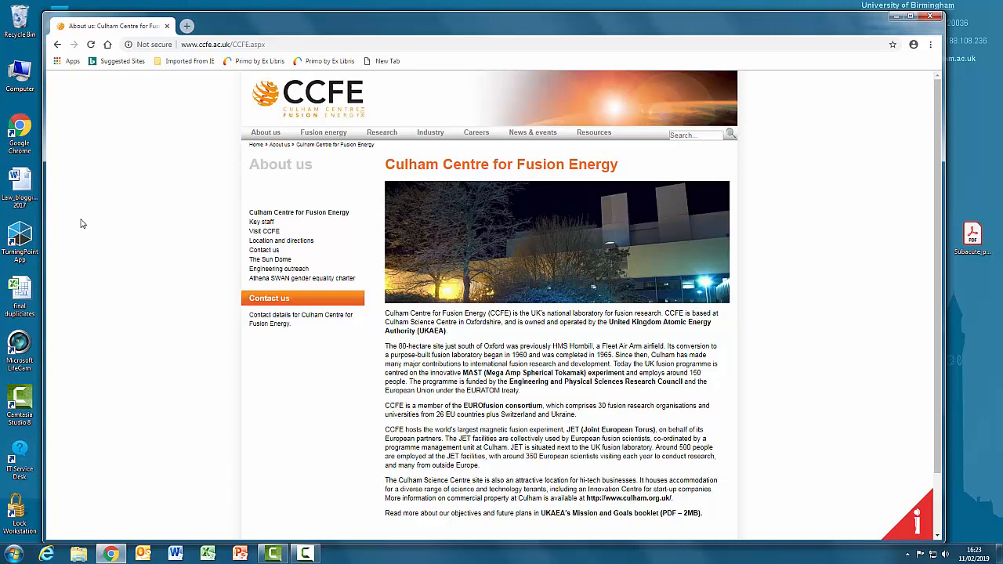
mouse_move(141, 237)
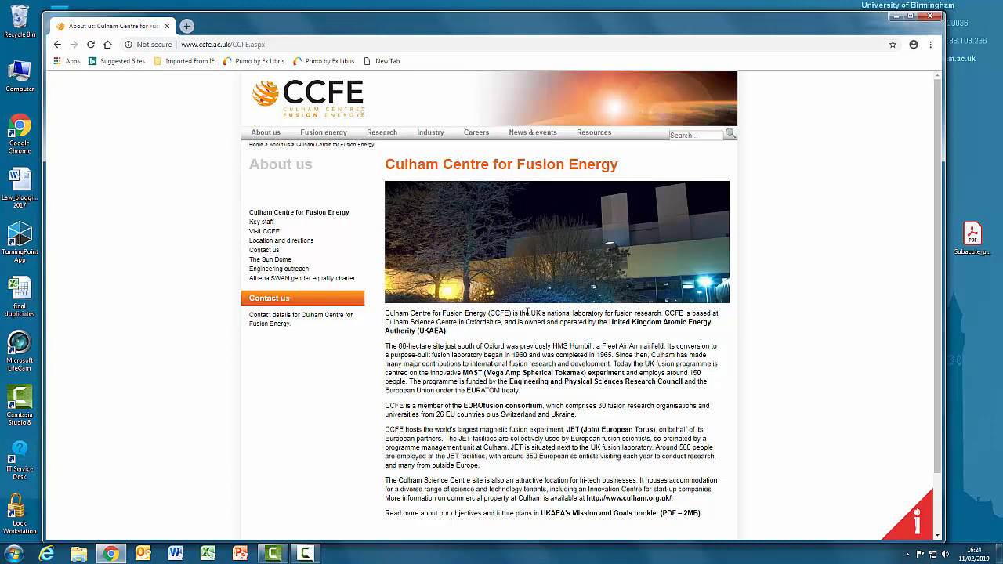
left_click_drag(528, 313, 646, 322)
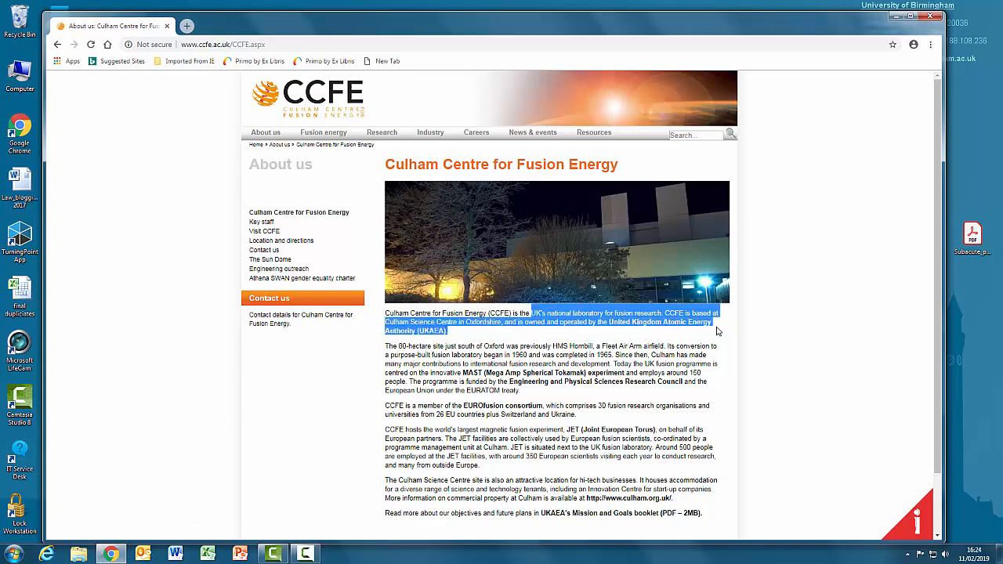
mouse_move(805, 303)
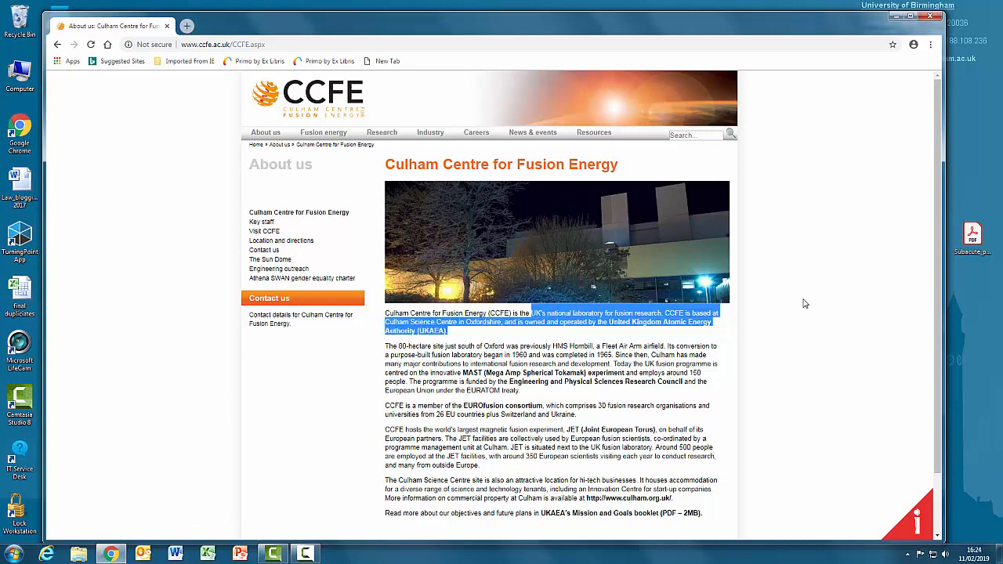
mouse_move(783, 307)
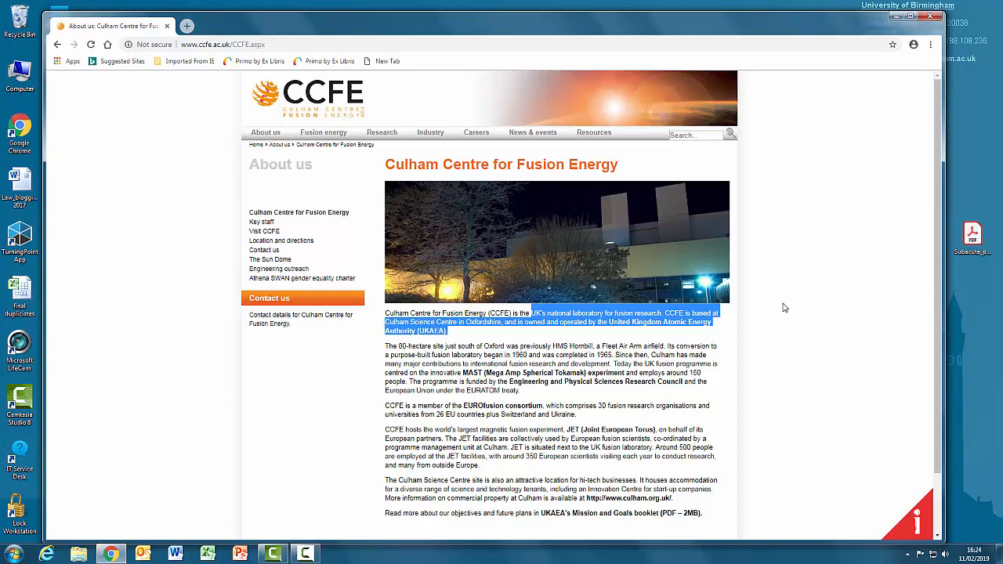
mouse_move(211, 172)
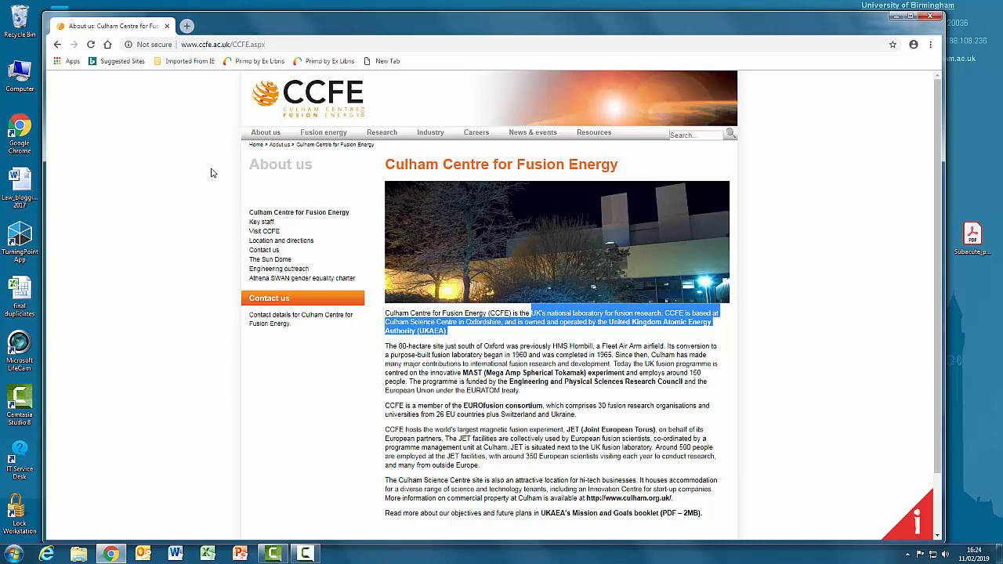
mouse_move(209, 170)
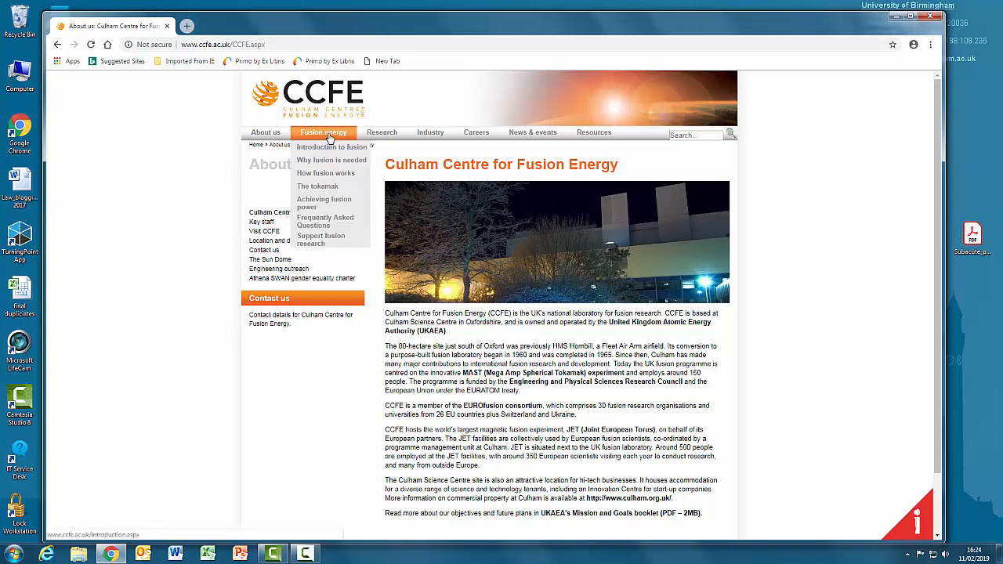
Step: Choose 'How fusion works' from the Fusion energy menu
left_click(325, 172)
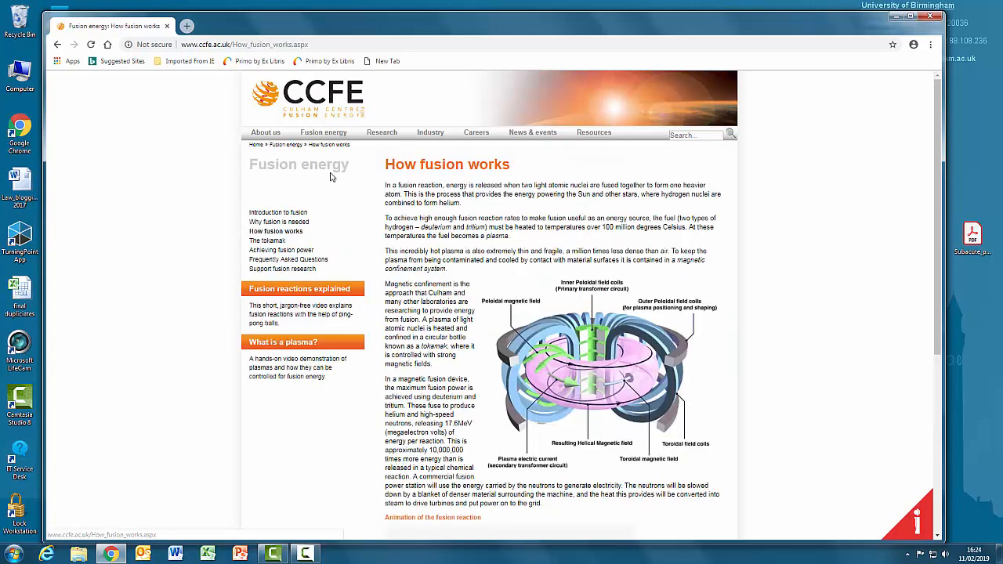
mouse_move(196, 240)
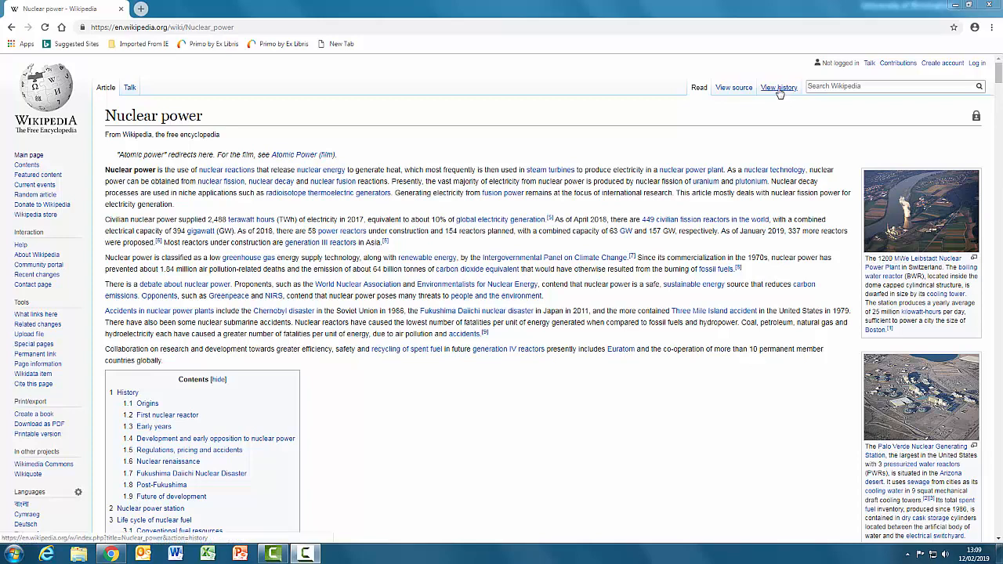
left_click(778, 87)
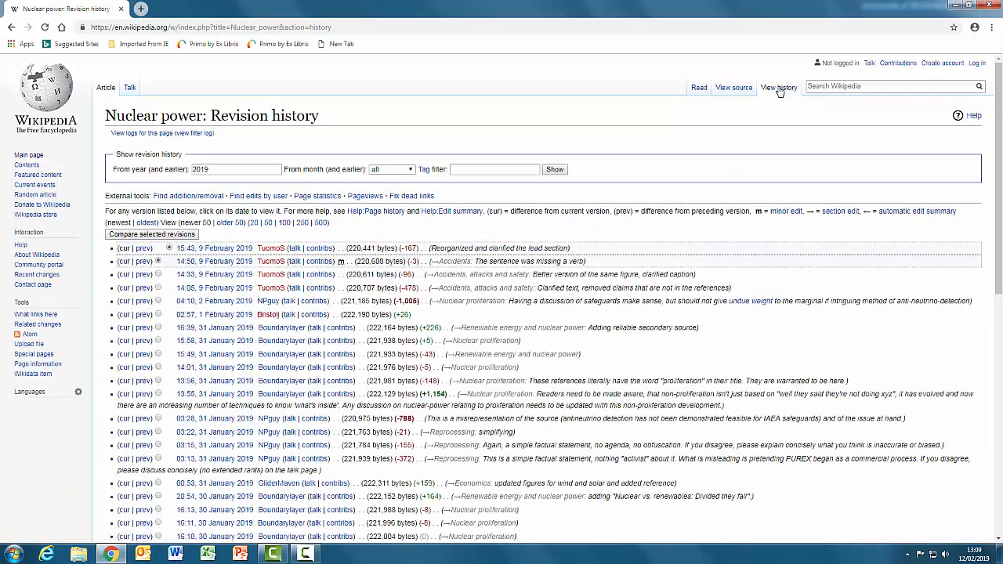
mouse_move(792, 96)
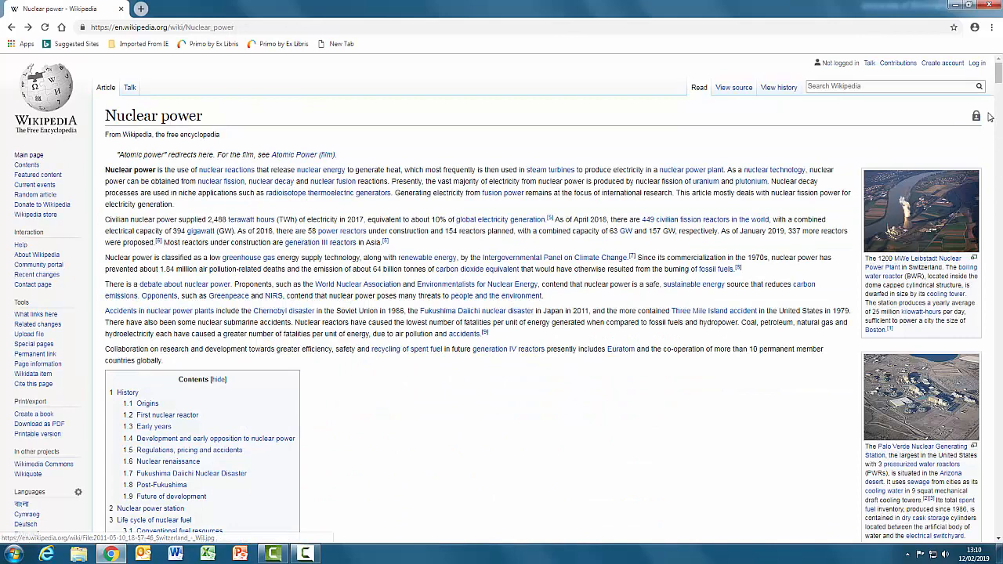
Step: Scroll the Nuclear power article down past its contents box to See also and References
scroll("down", 3)
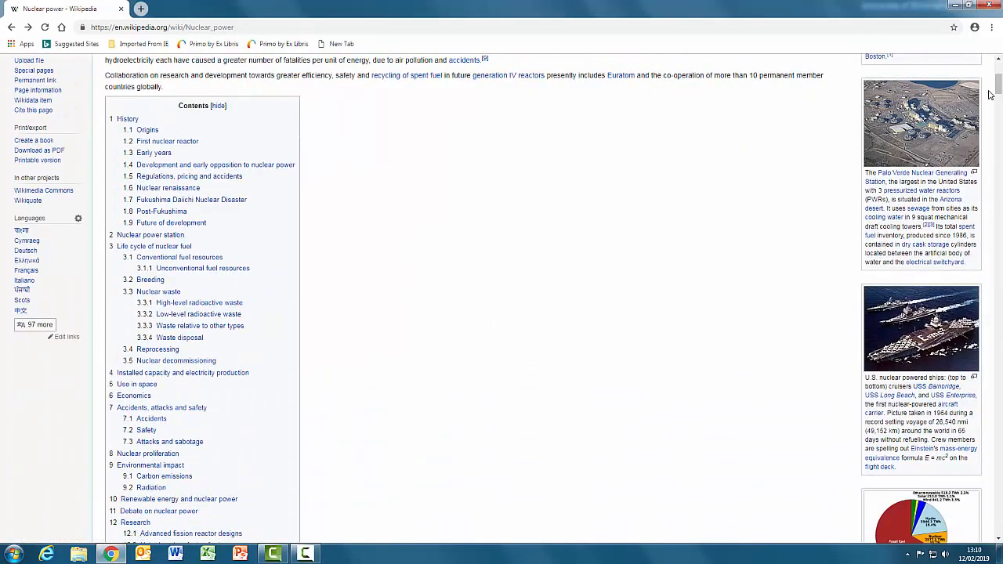
mouse_move(810, 196)
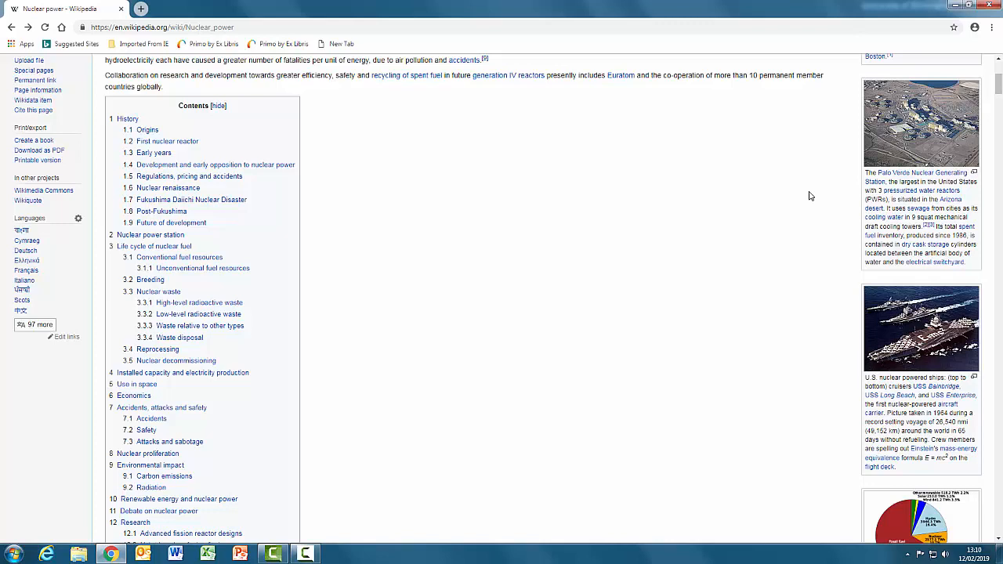
mouse_move(730, 308)
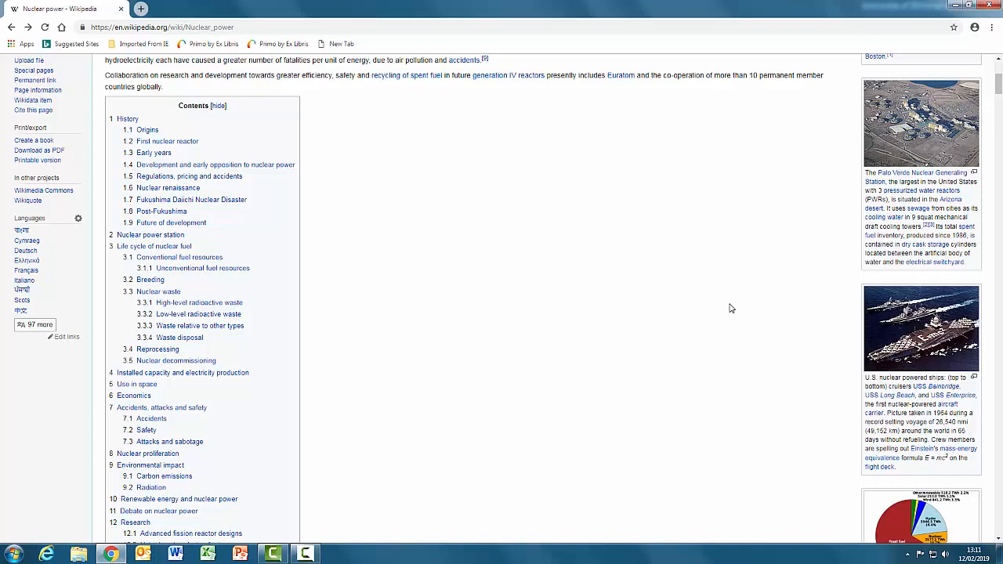
scroll("down", 3)
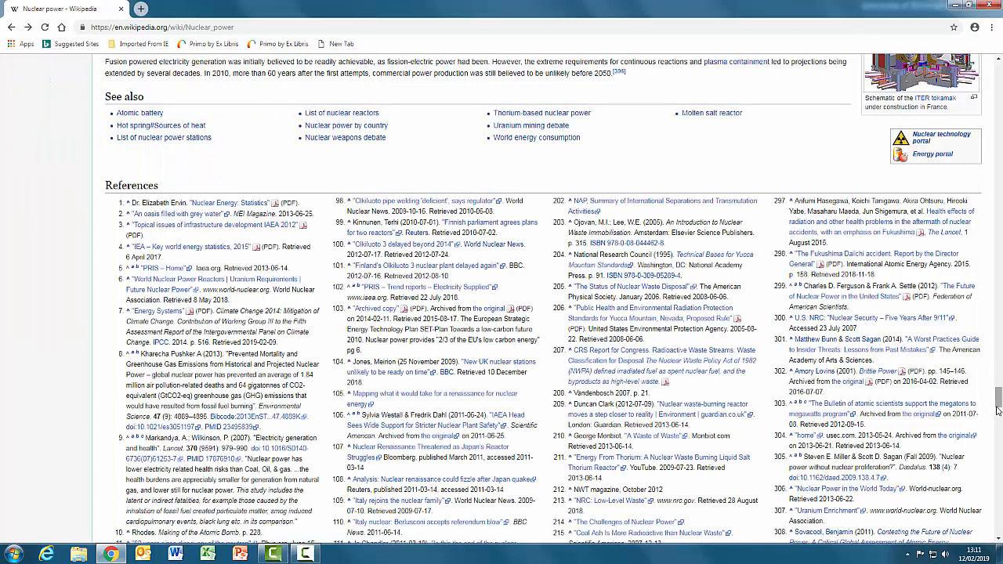